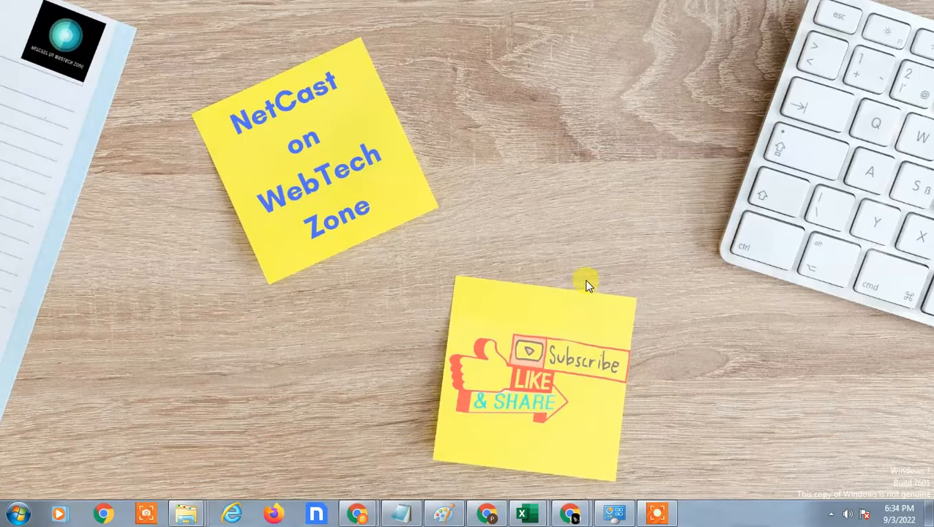
mouse_move(531, 208)
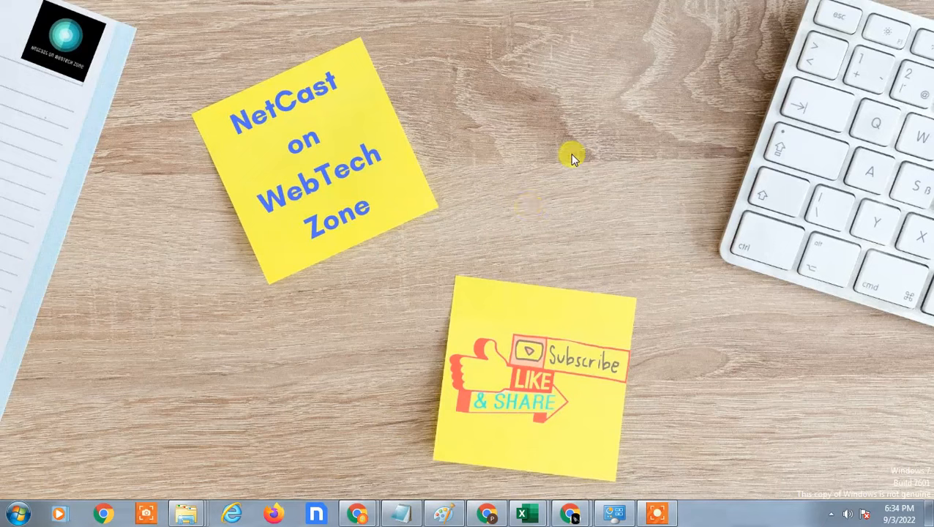
Search the app drawer for 'G' to launch Google Photos.
right_click(573, 158)
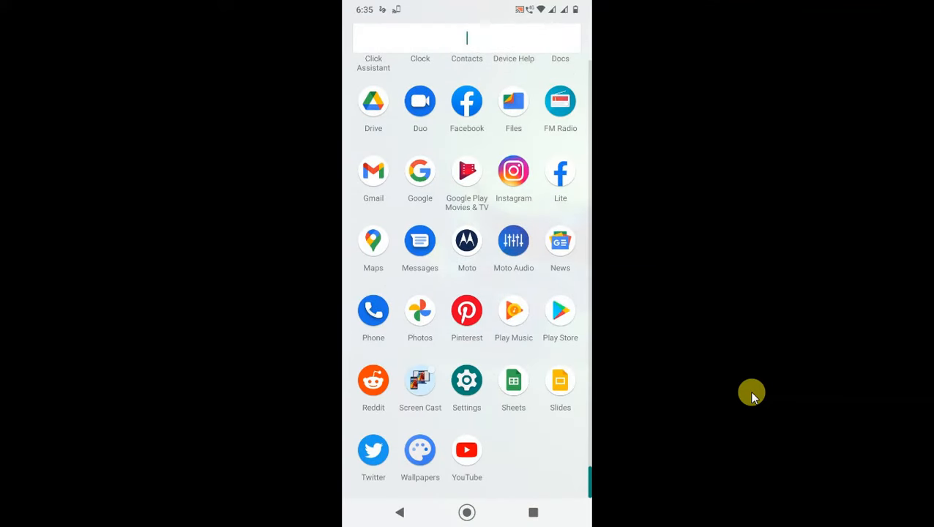
text(G)
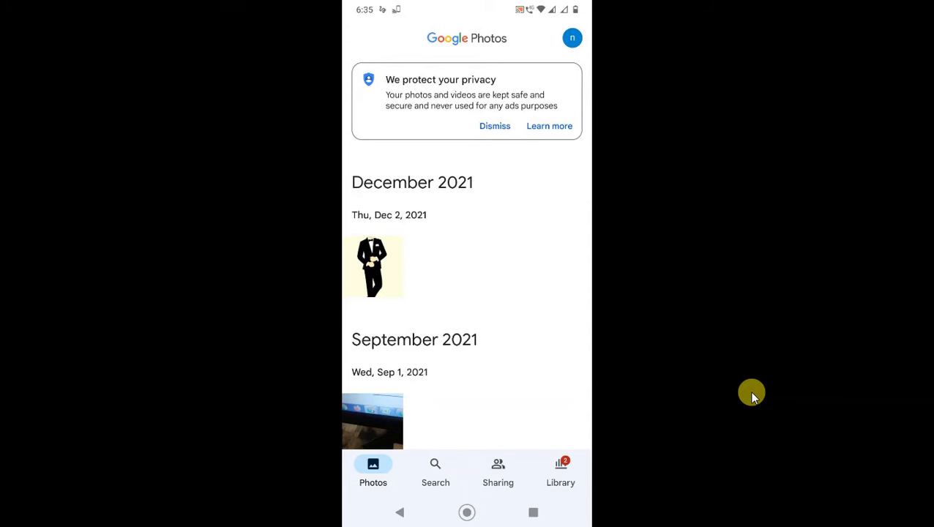
mouse_move(541, 403)
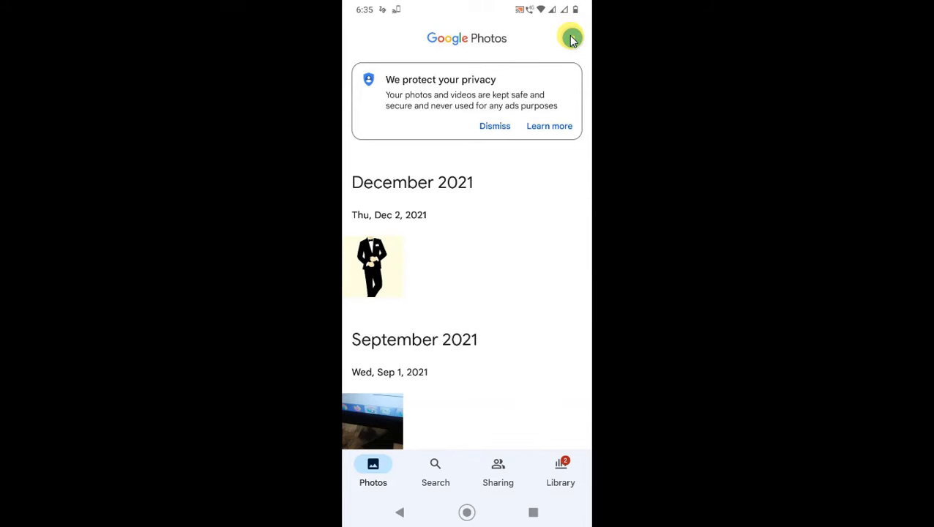
Open Photos settings from the account avatar menu.
click(572, 38)
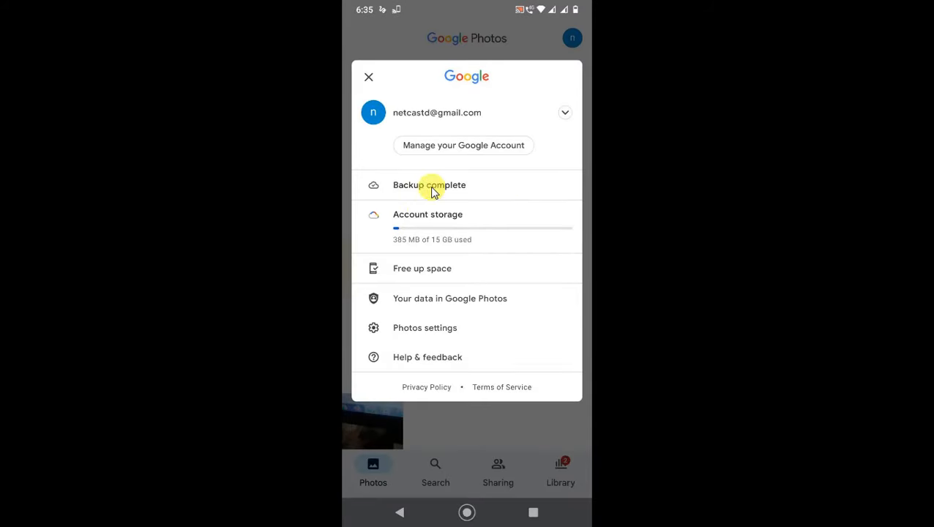
mouse_move(430, 223)
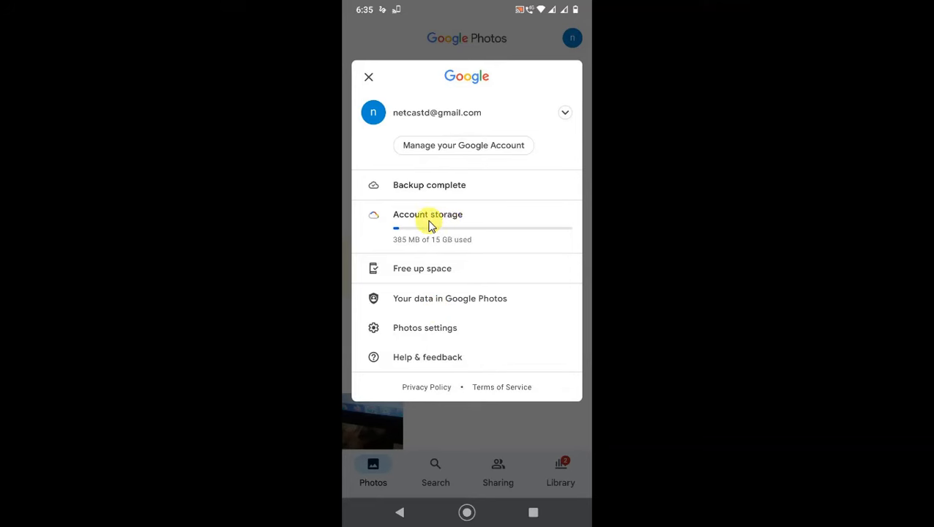
mouse_move(407, 327)
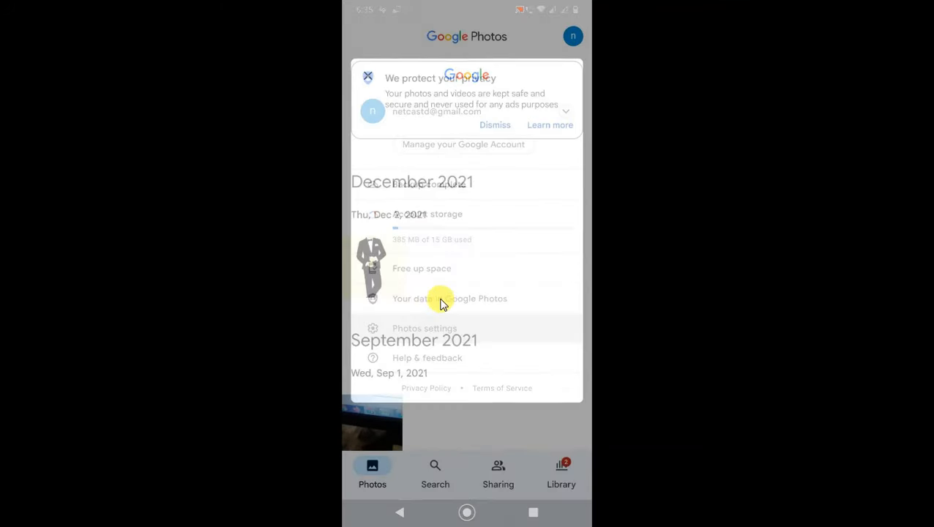
click(424, 328)
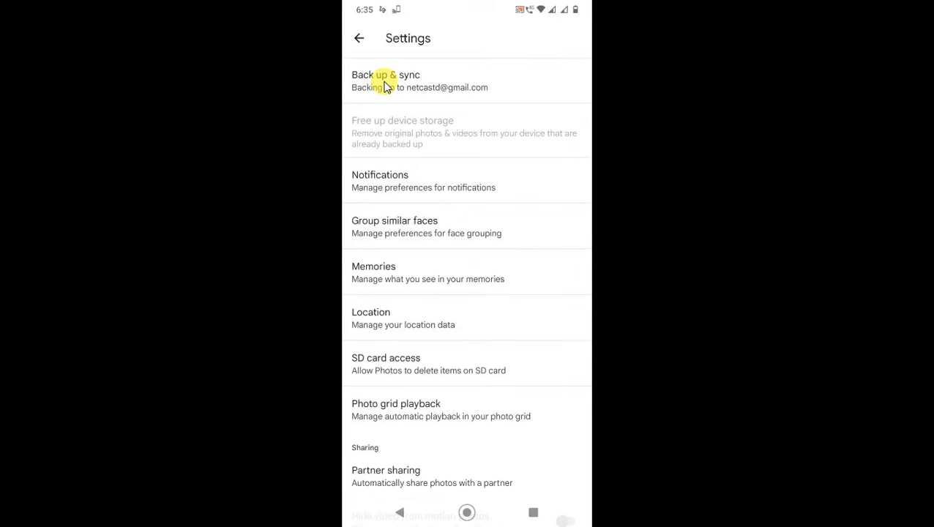
Switch Back up & sync off and leave Google Photos.
click(385, 81)
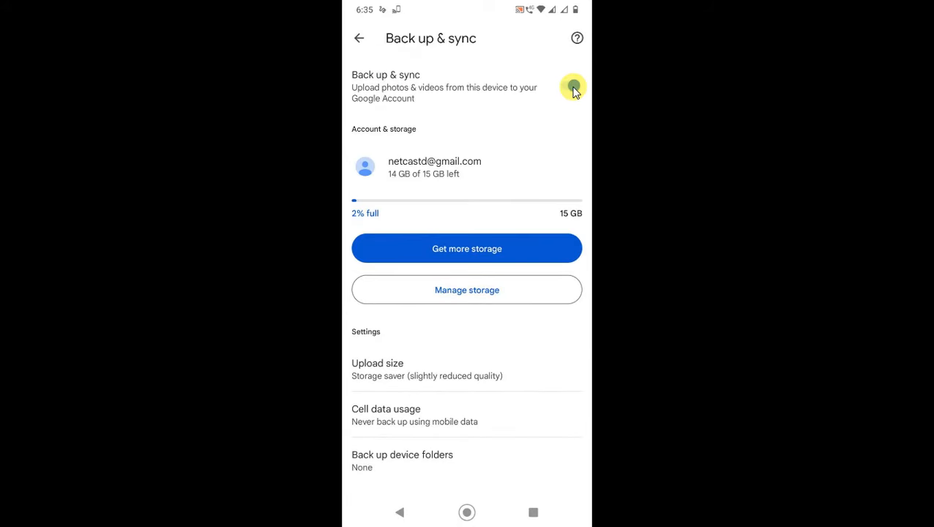
click(566, 85)
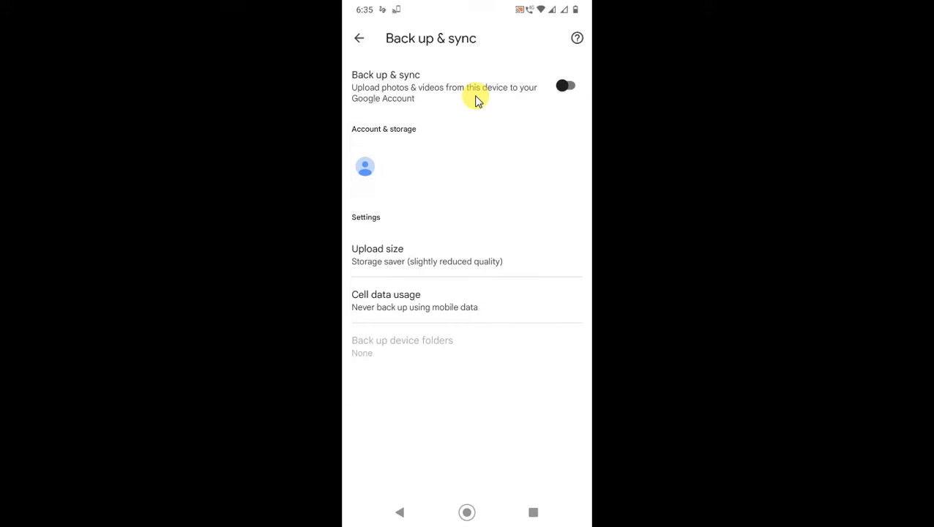
mouse_move(410, 124)
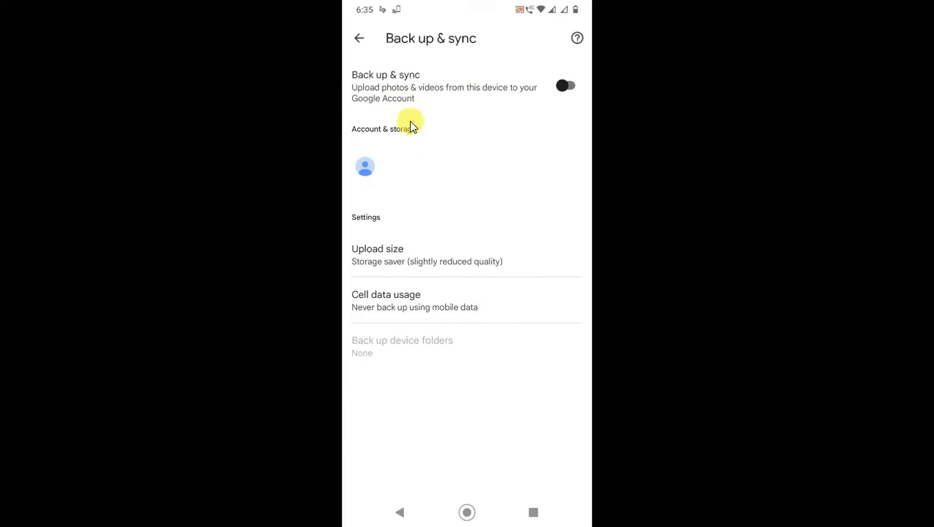
click(565, 86)
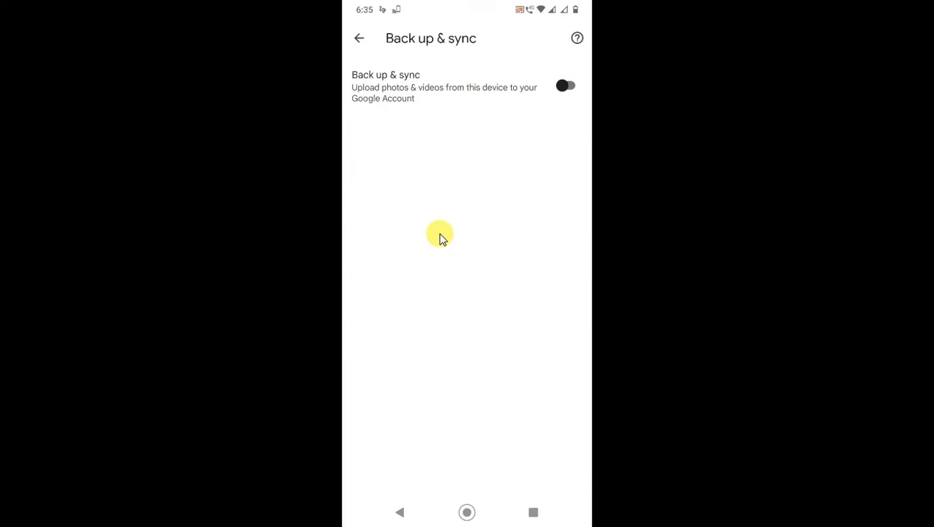
click(359, 38)
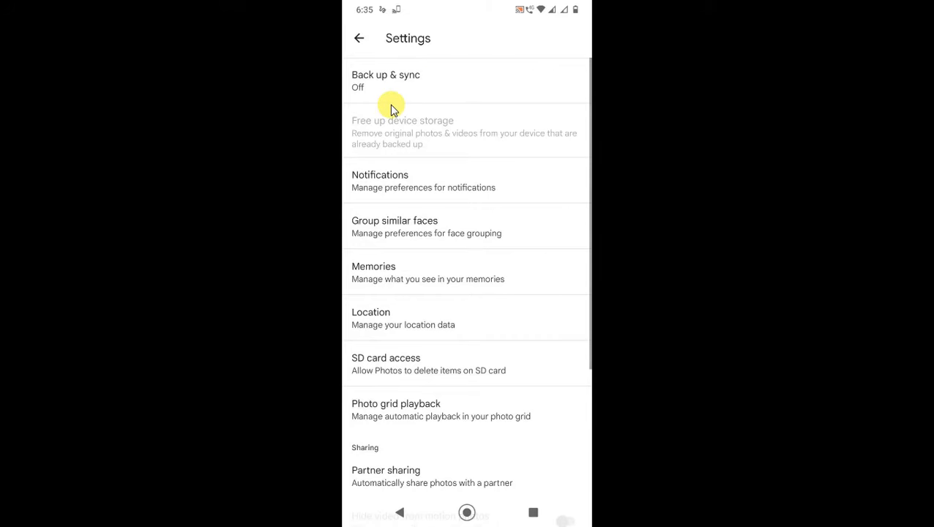
click(359, 38)
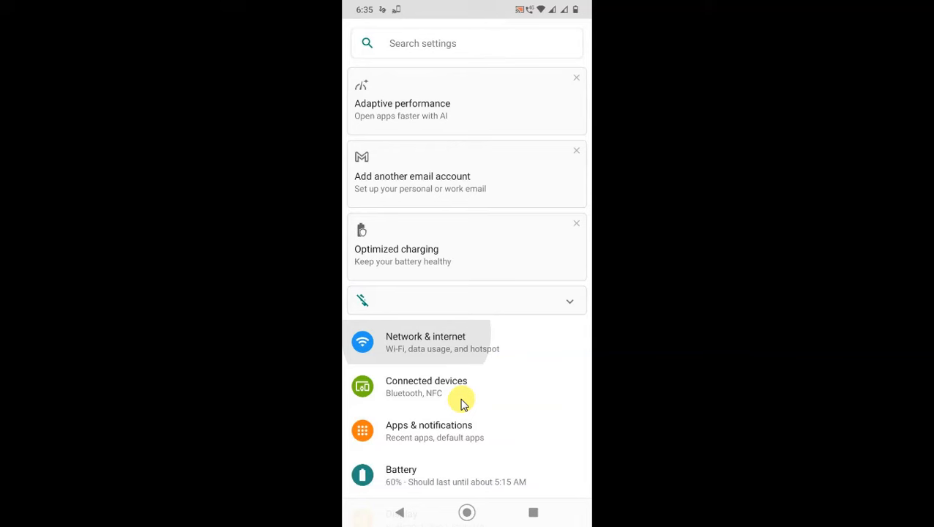
Open Photos app info via Apps & notifications, Recently opened apps.
scroll(up, 3)
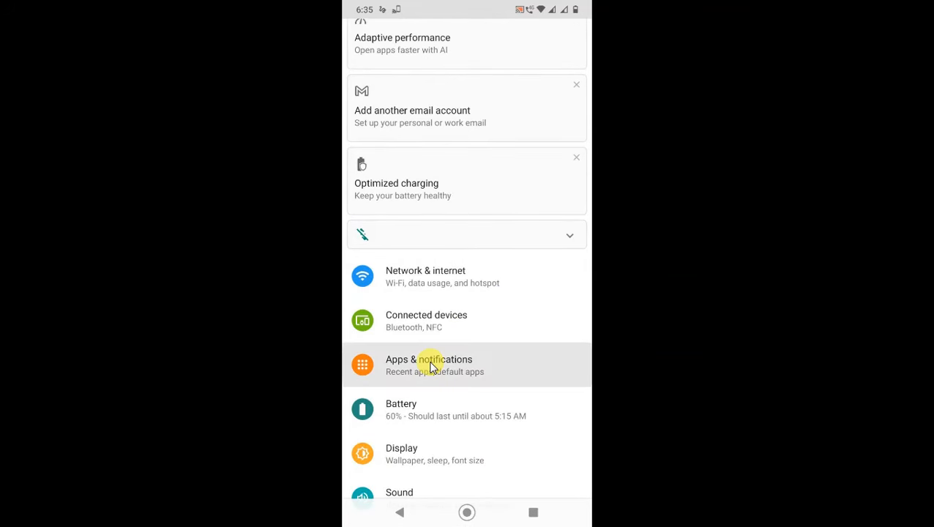
click(428, 364)
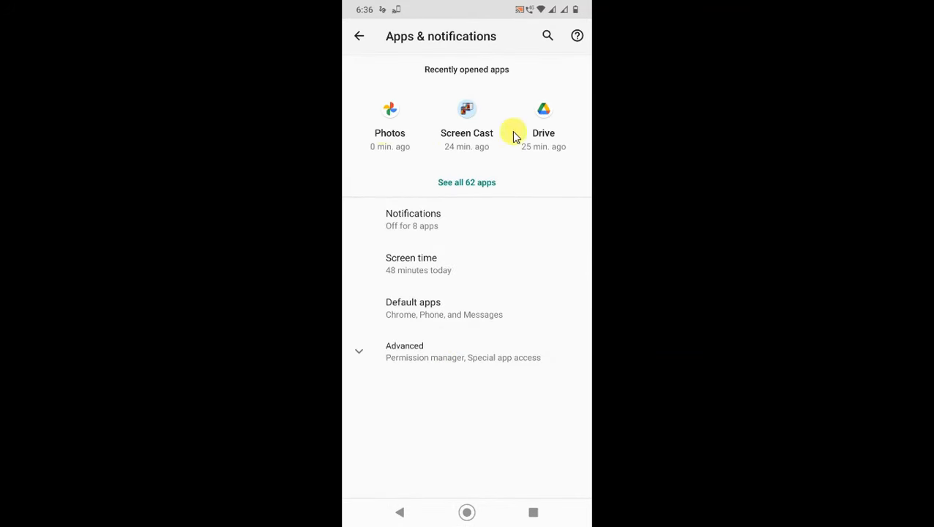
mouse_move(420, 155)
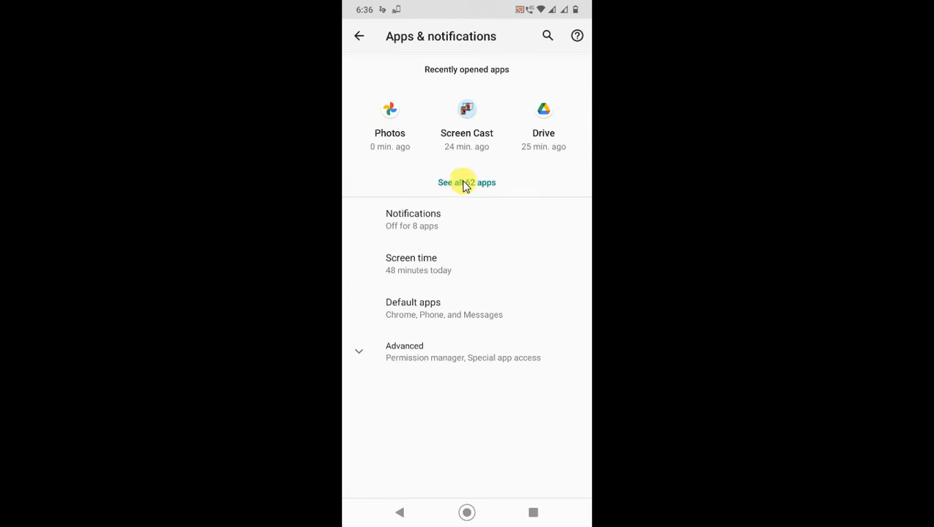
mouse_move(379, 143)
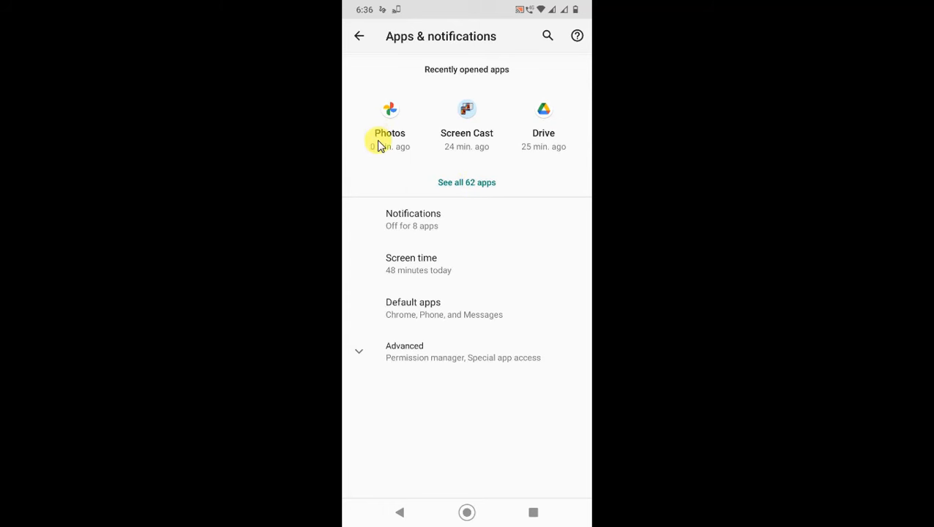
click(389, 125)
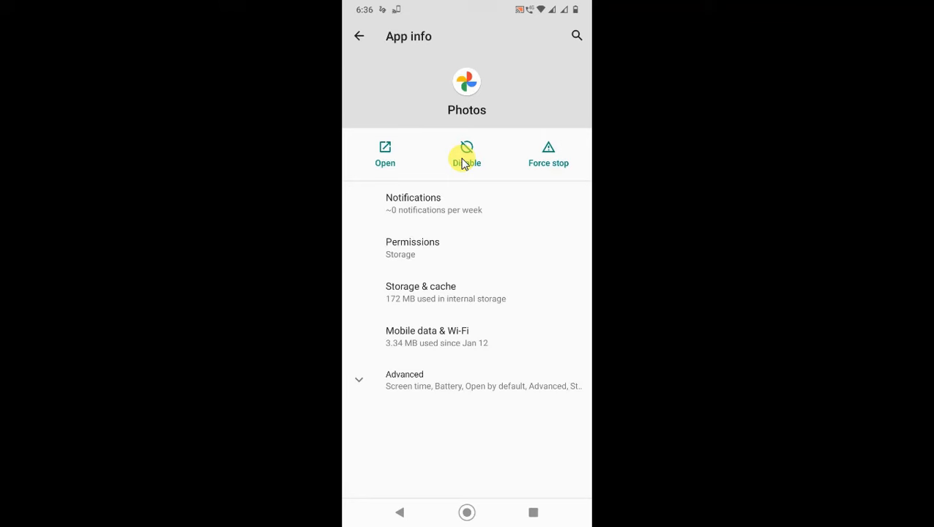
View the Disable warning for Photos, then go back and return home.
click(466, 154)
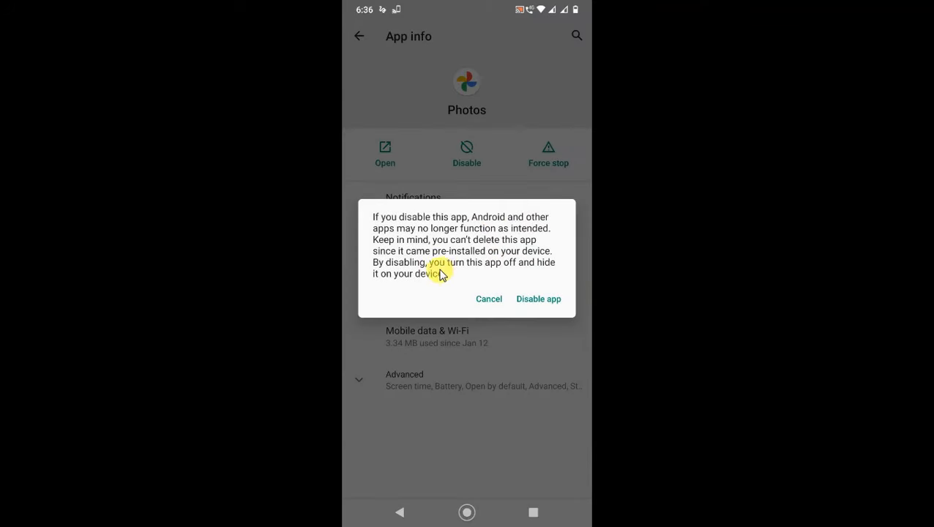
mouse_move(496, 269)
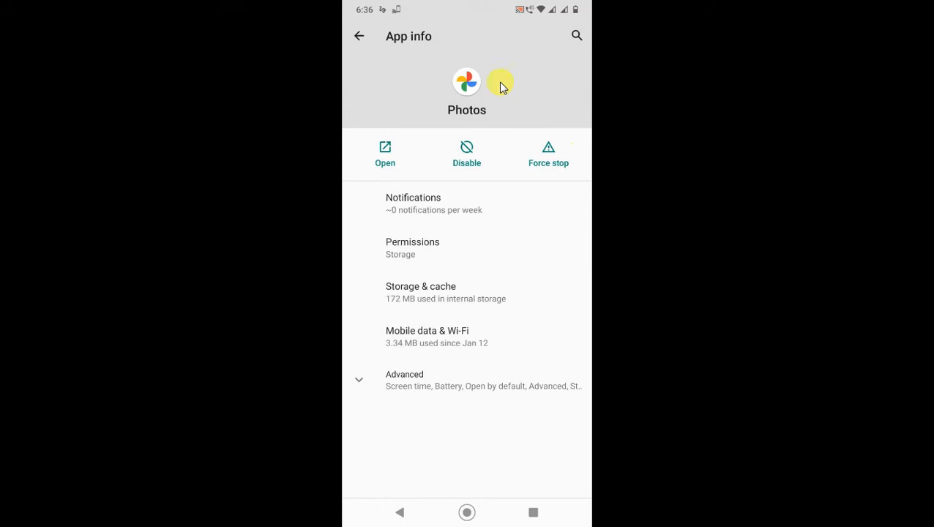
mouse_move(450, 113)
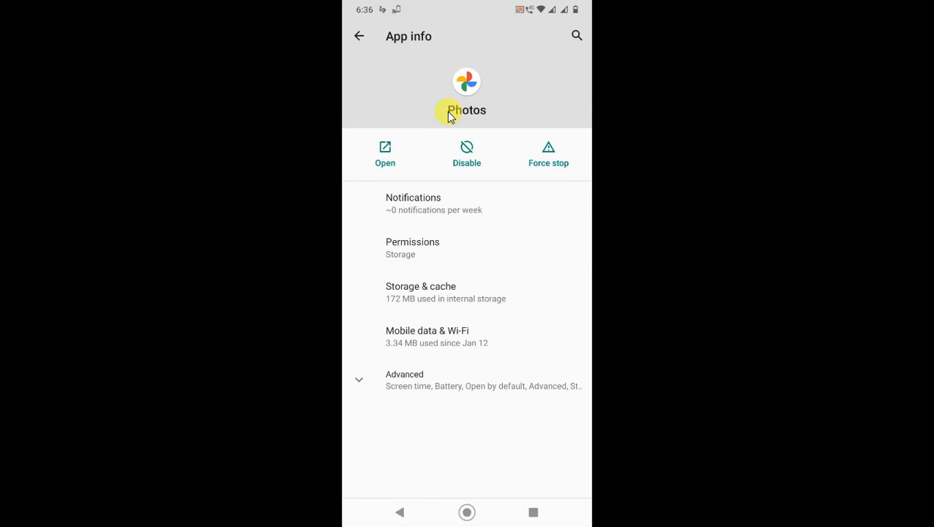
mouse_move(518, 289)
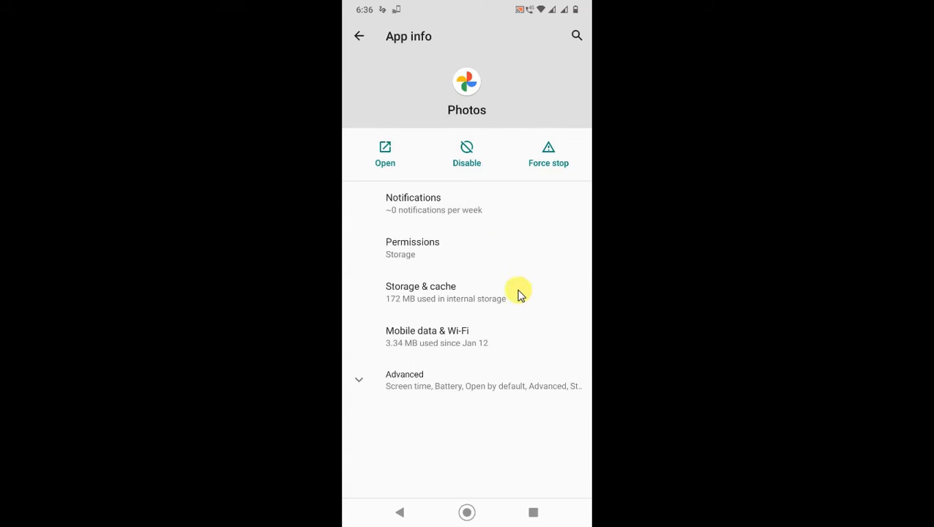
mouse_move(496, 249)
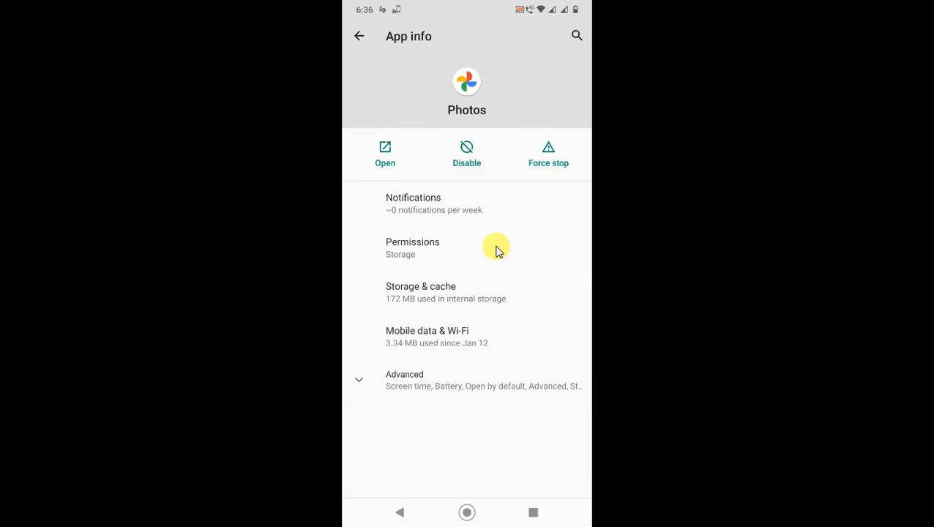
mouse_move(524, 135)
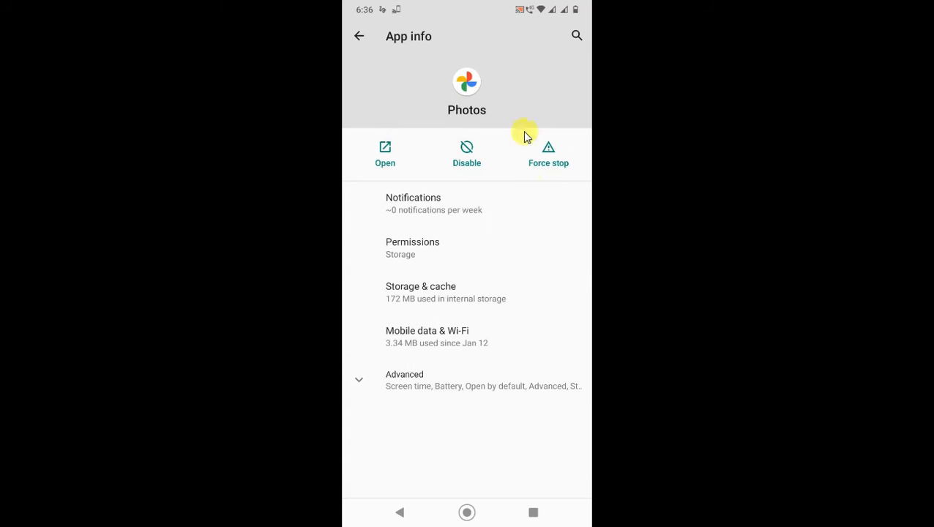
mouse_move(466, 154)
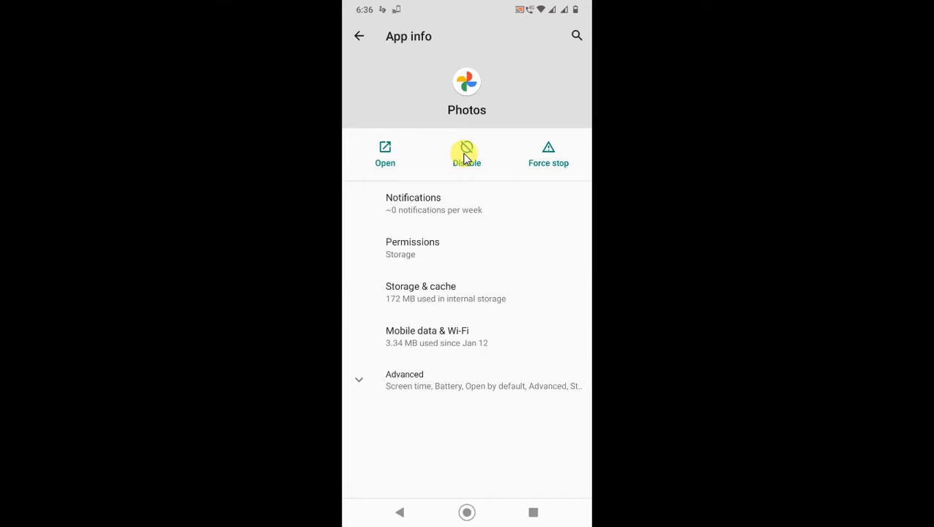
click(359, 36)
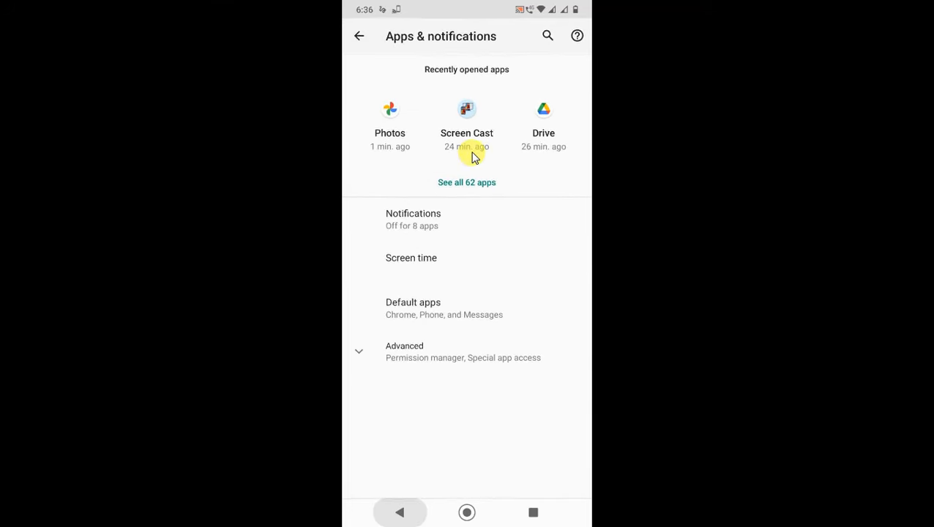
click(466, 512)
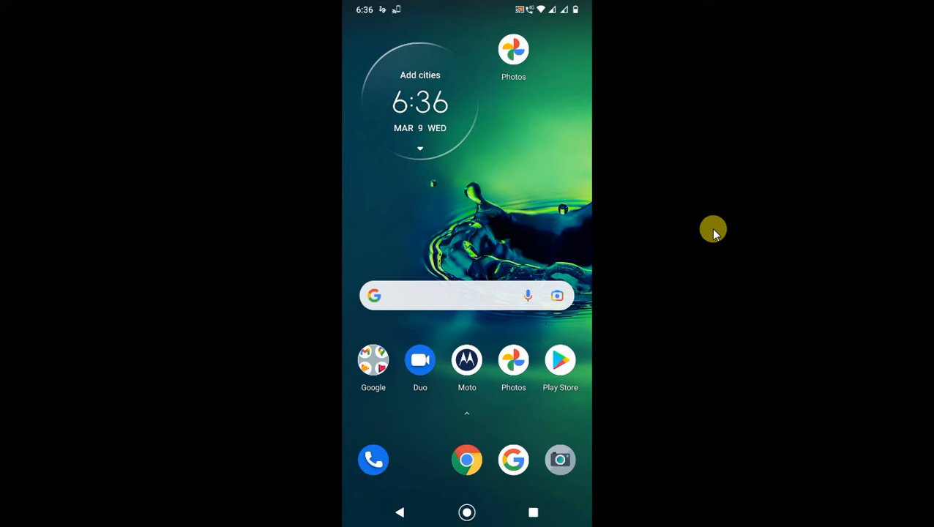